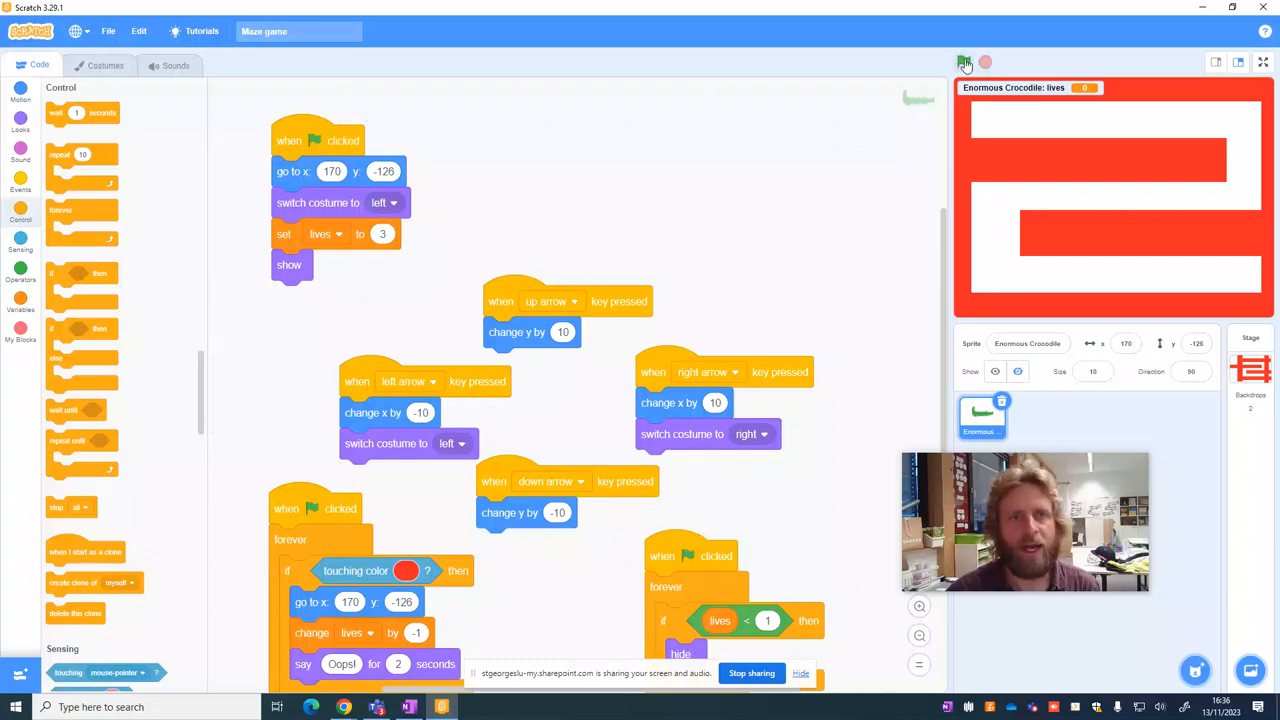
# Step: Select the Stage so its empty code area is shown instead of the crocodile's scripts
pyautogui.click(964, 62)
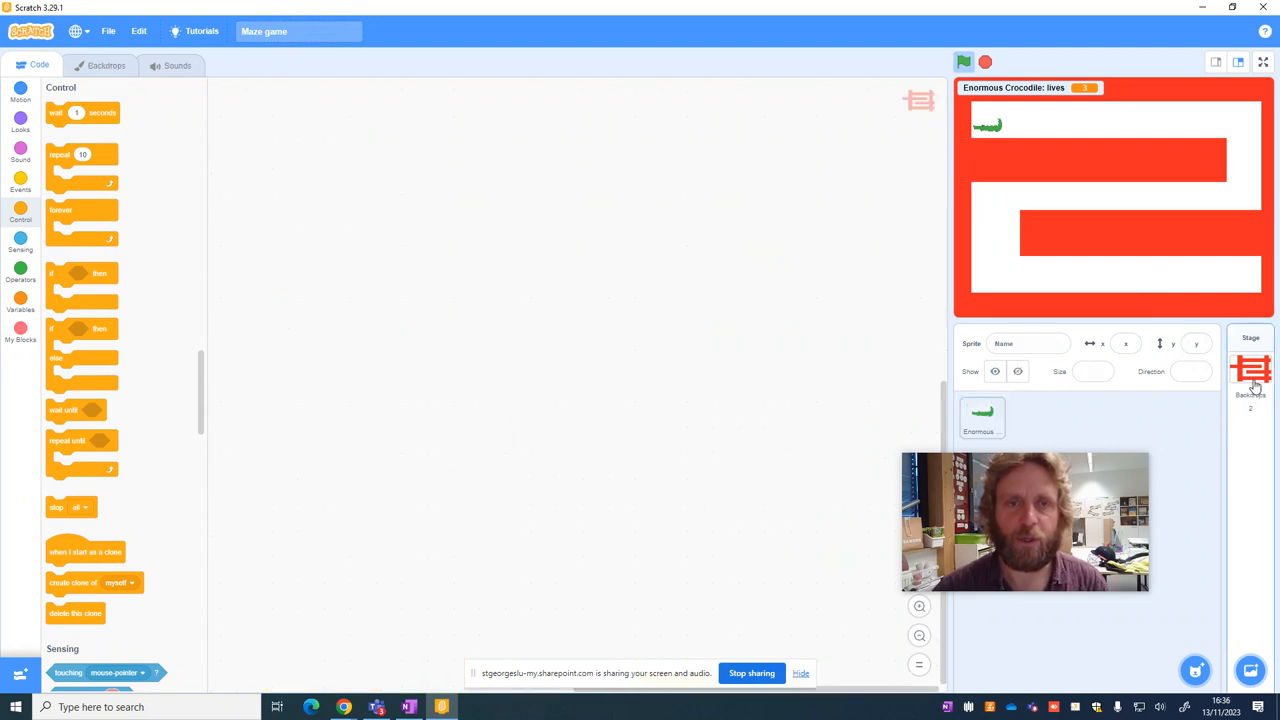
# Step: Show the Stage's Maze backdrop in the paint editor
pyautogui.click(1248, 368)
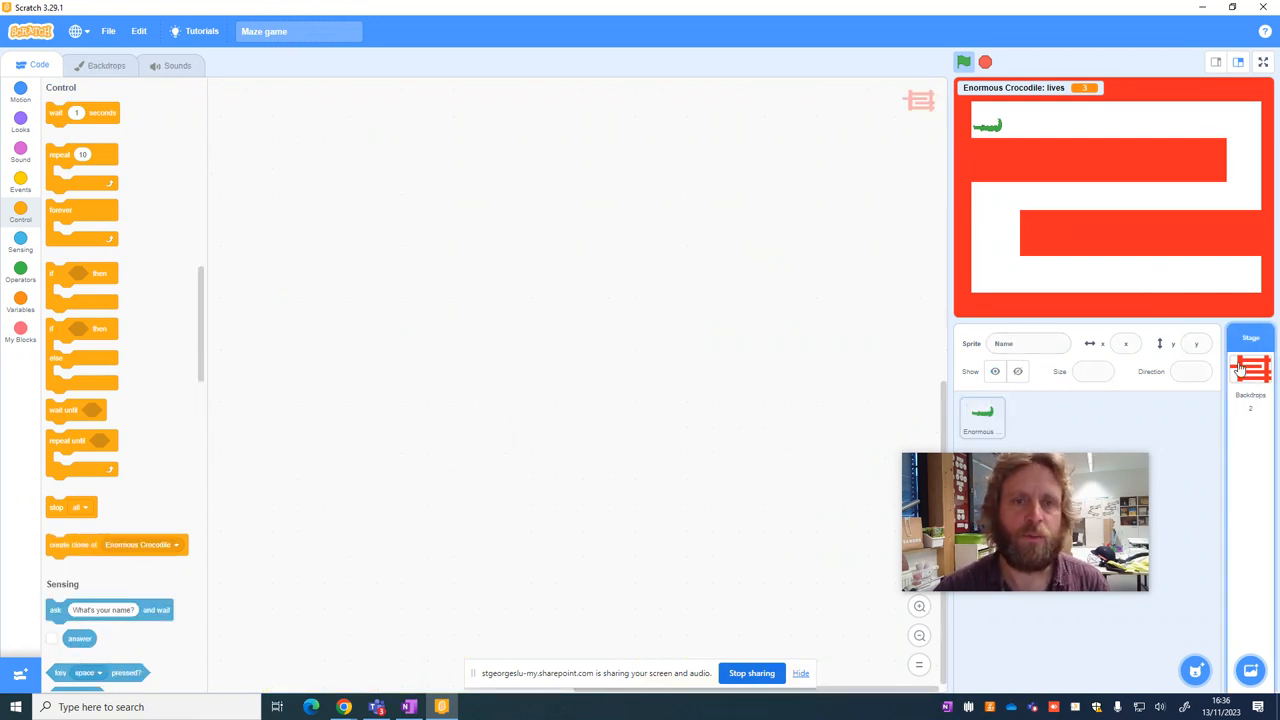
pyautogui.click(100, 64)
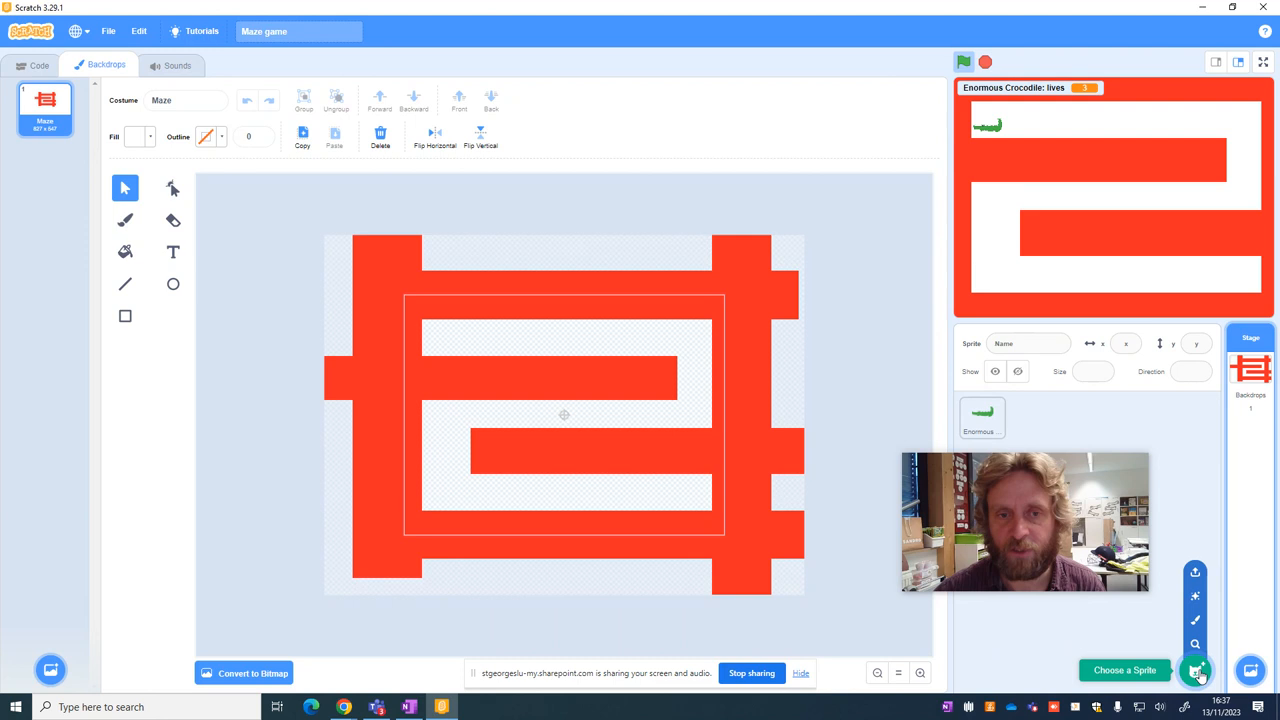
pyautogui.moveTo(1196, 622)
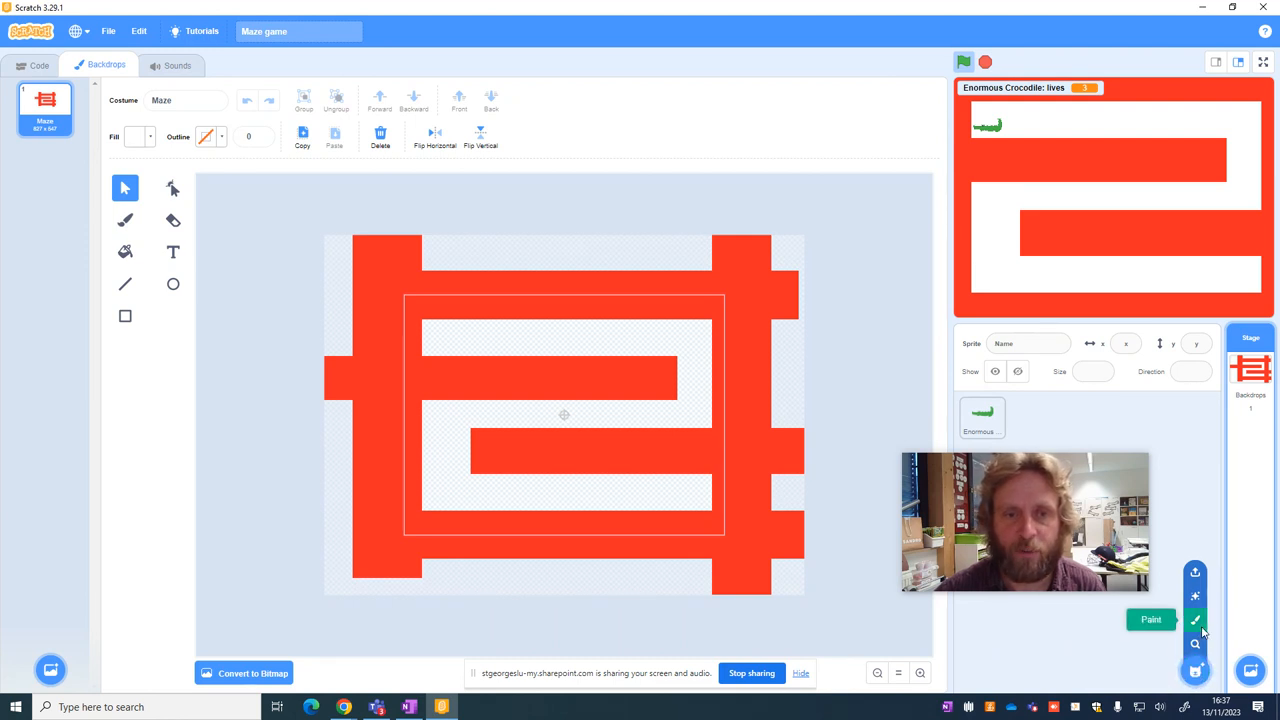
# Step: Paint a new sprite costume as a solid purple rectangle
pyautogui.click(1202, 620)
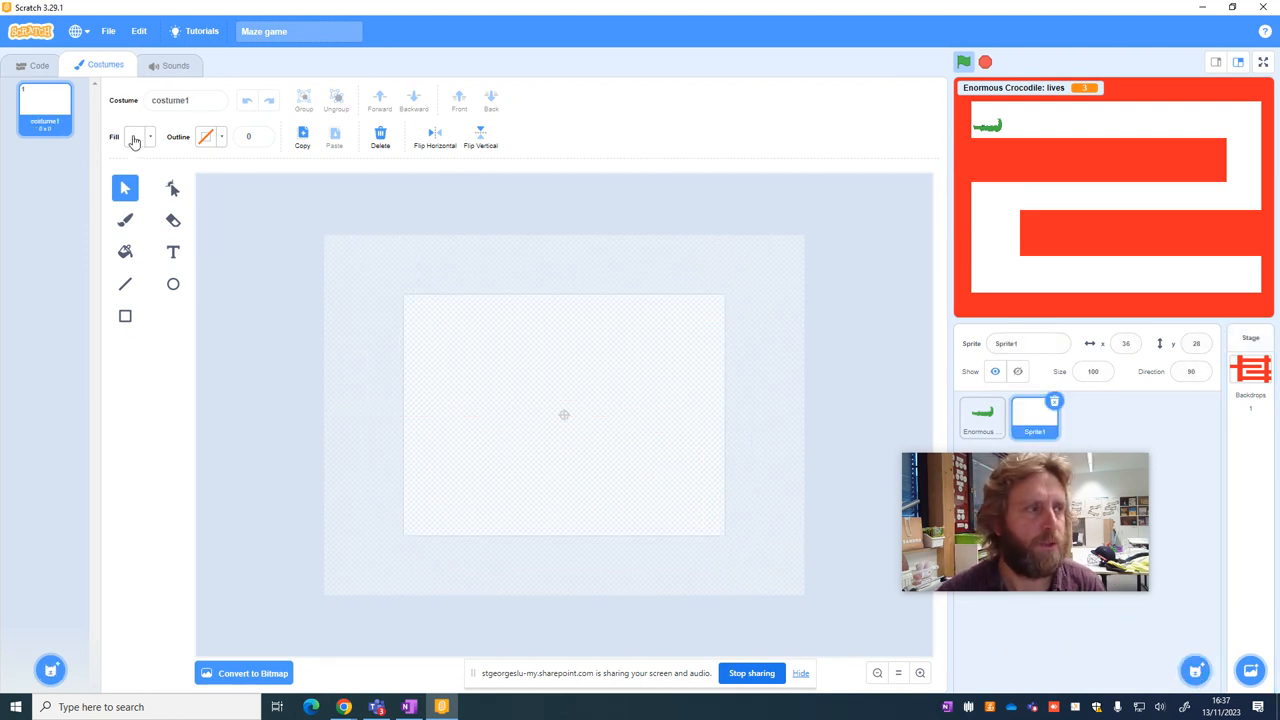
pyautogui.click(124, 316)
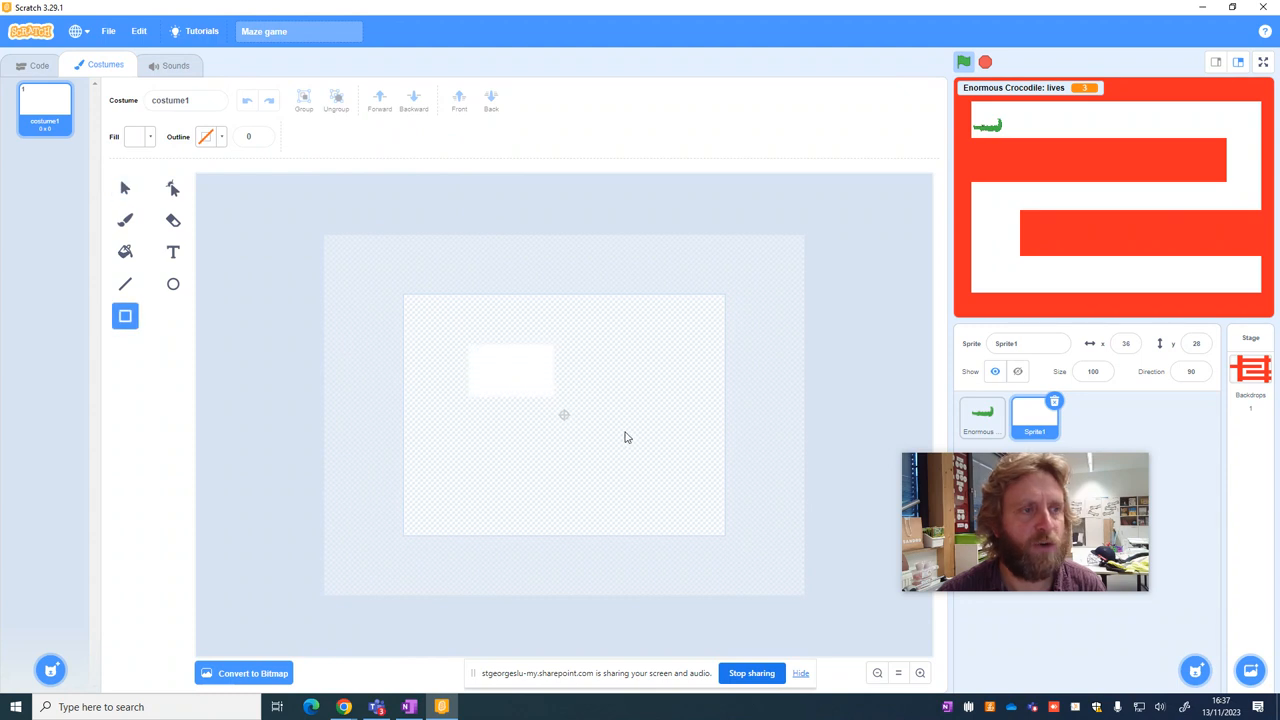
pyautogui.click(136, 136)
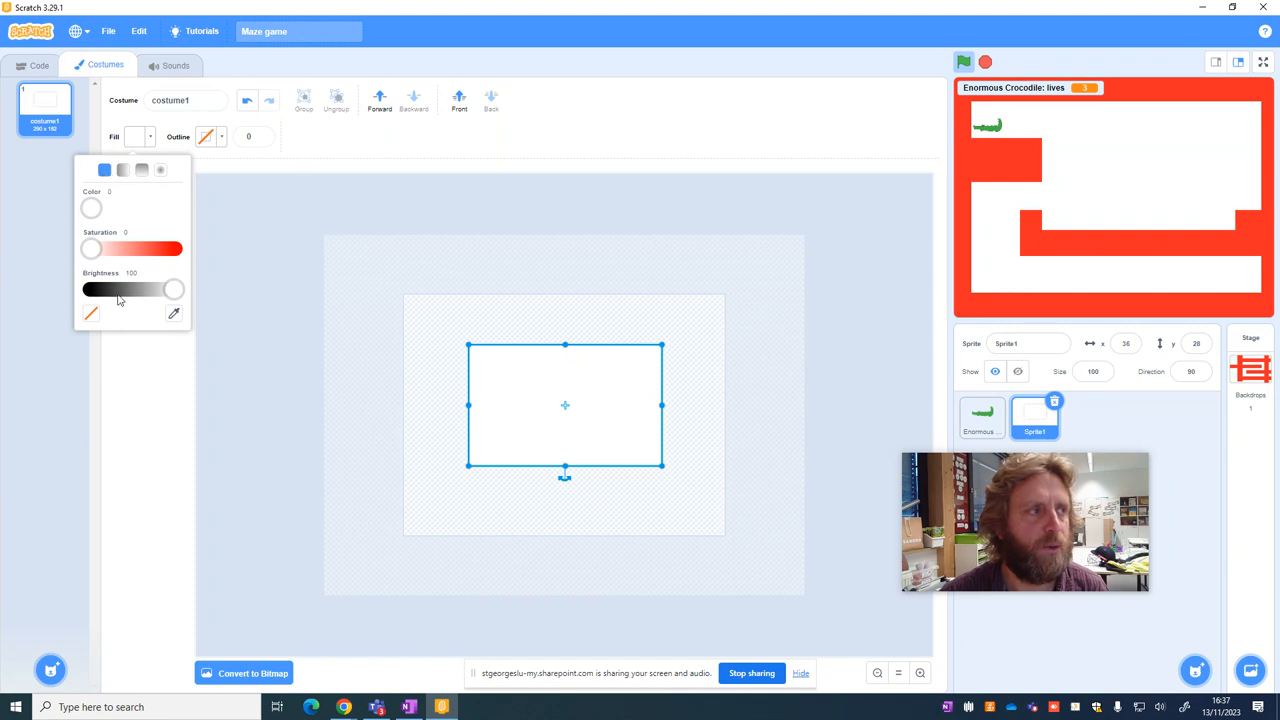
pyautogui.moveTo(90, 248); pyautogui.dragTo(136, 248)
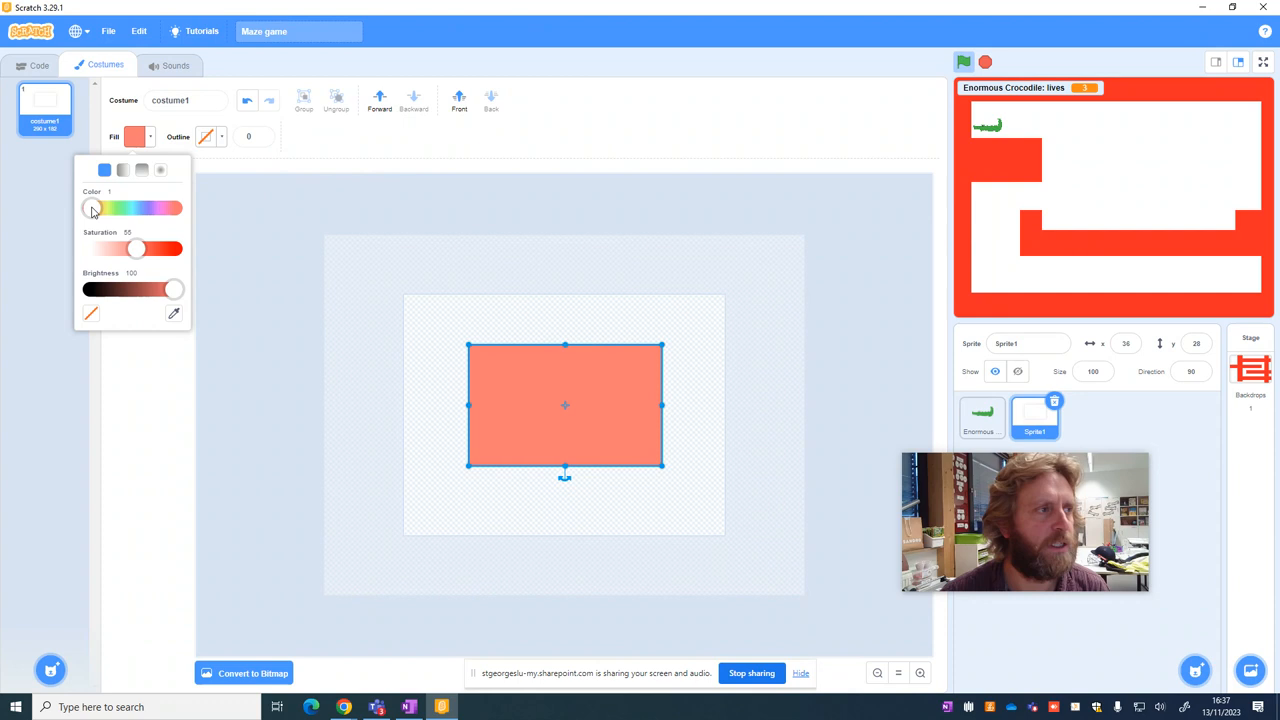
pyautogui.moveTo(92, 206); pyautogui.dragTo(148, 206)
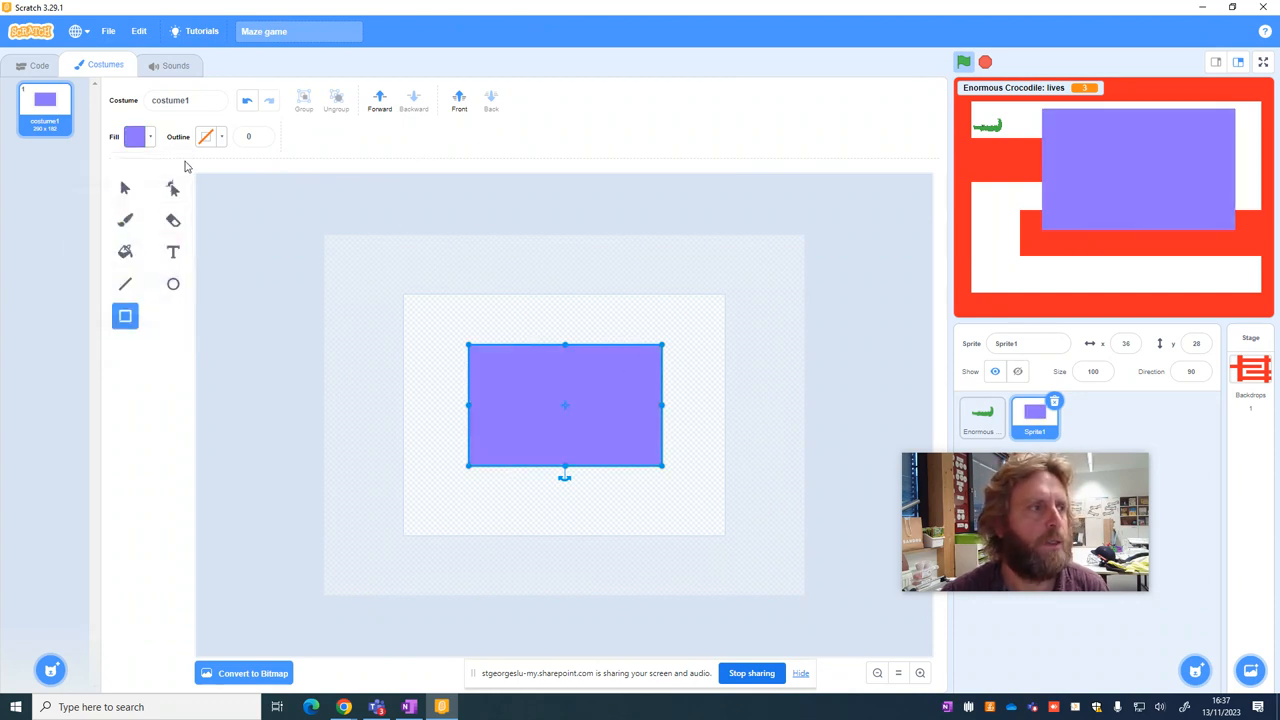
# Step: Add a large white 'End' text label onto the rectangle
pyautogui.click(136, 136)
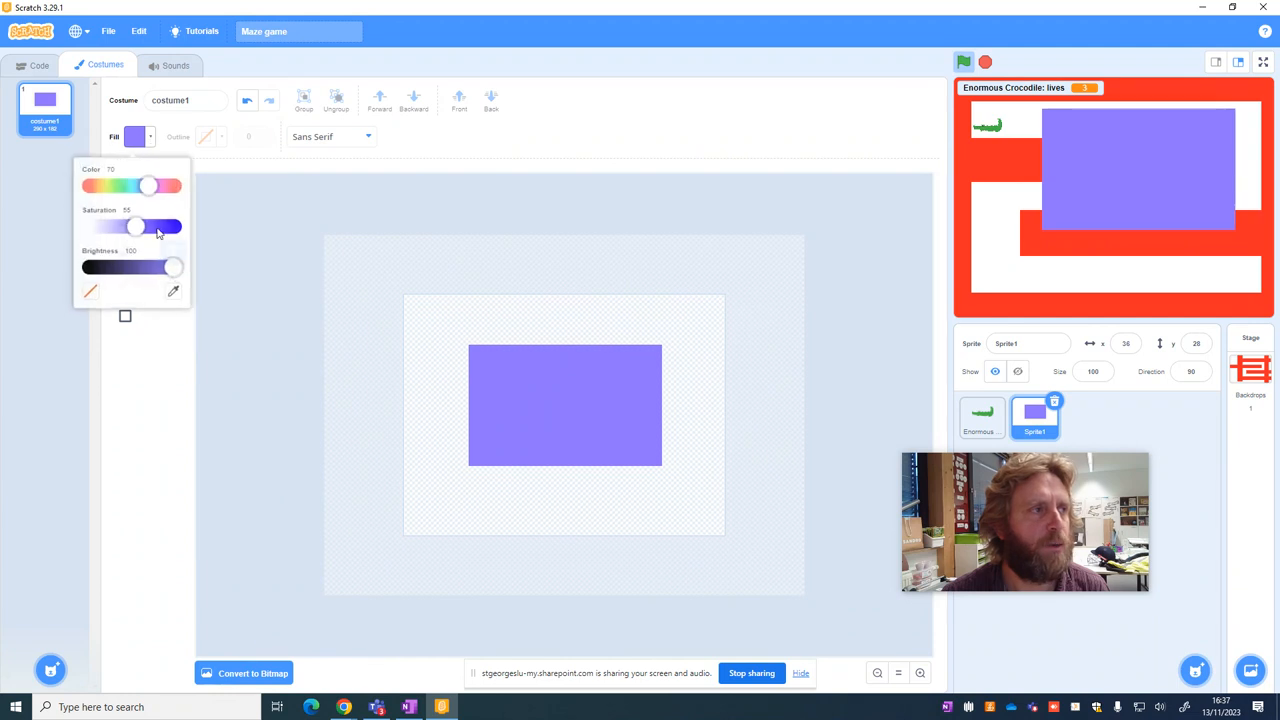
pyautogui.moveTo(136, 224); pyautogui.dragTo(90, 224)
pyautogui.write('End')
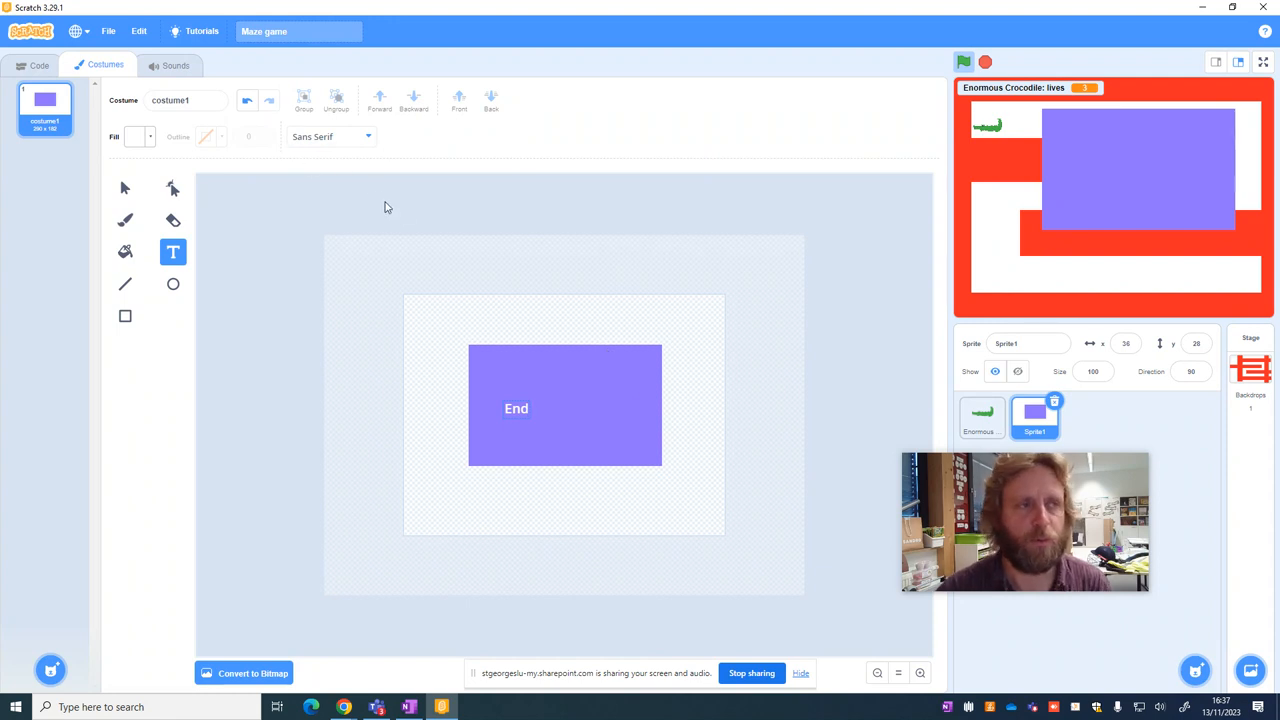
pyautogui.click(516, 408)
pyautogui.write('20')
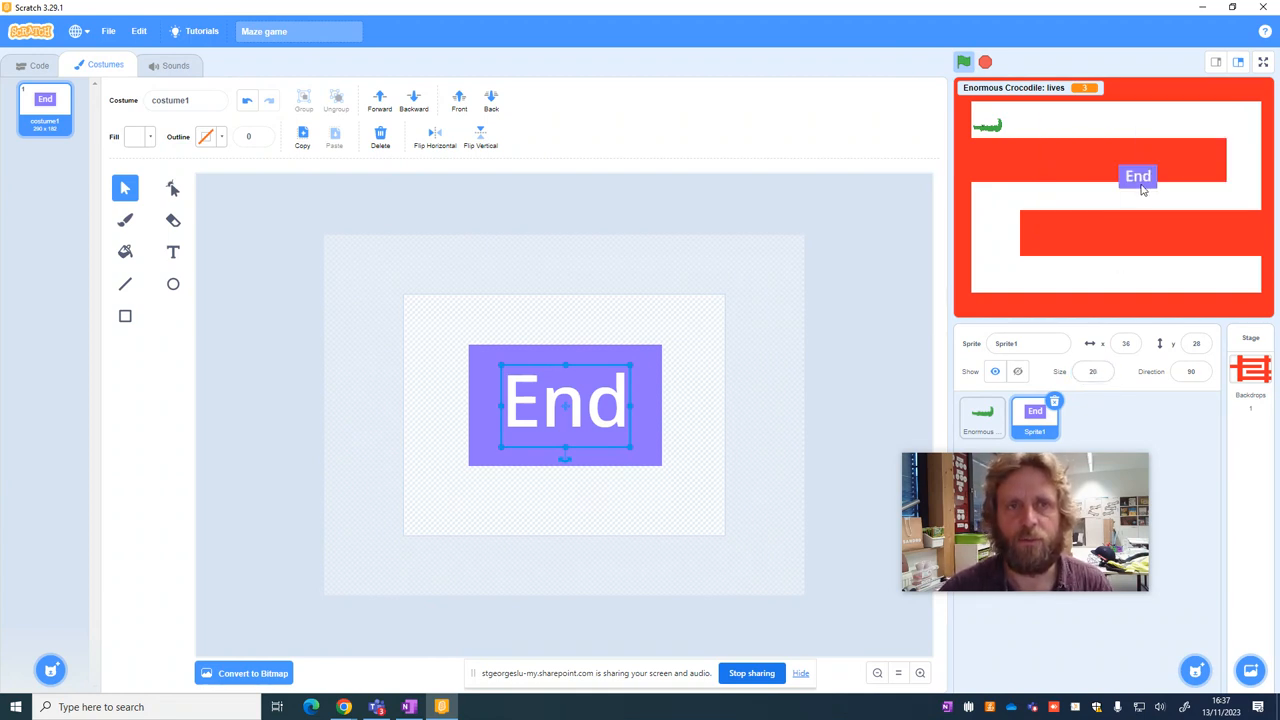
# Step: Place the End sprite at the maze's top-left corner and show its code area
pyautogui.moveTo(1138, 176); pyautogui.dragTo(996, 120)
pyautogui.write('End')
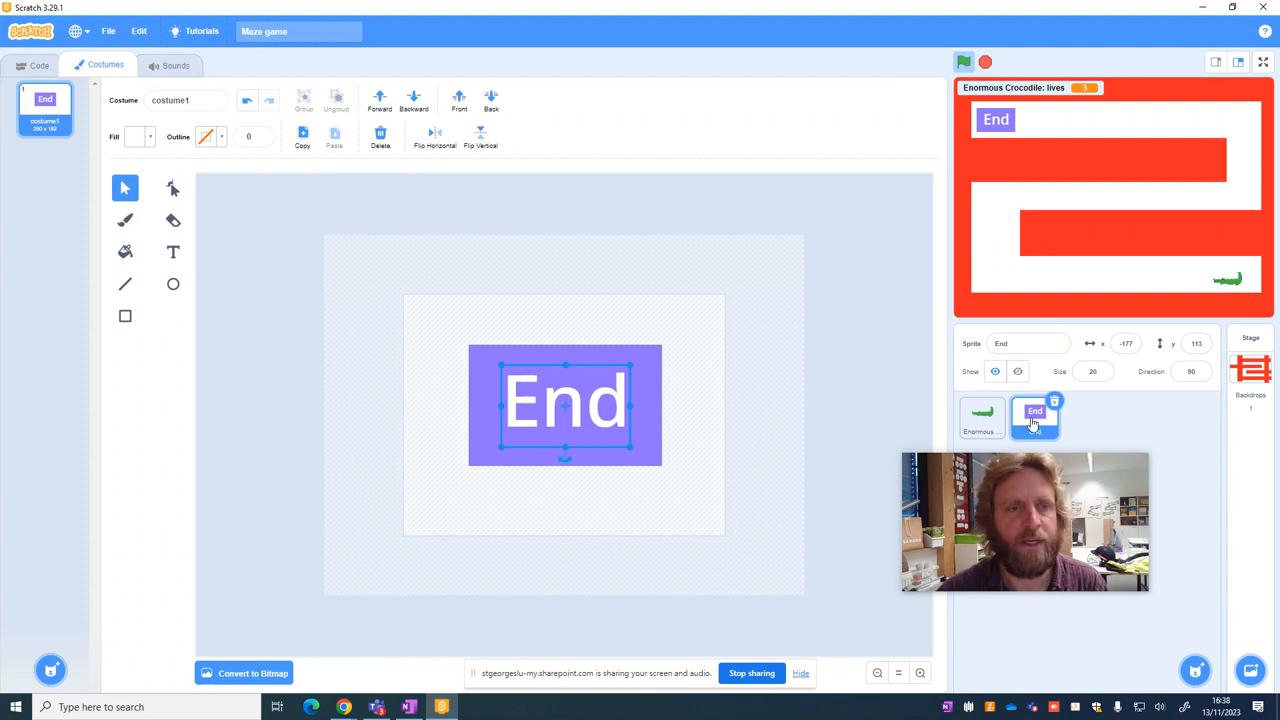
pyautogui.click(36, 64)
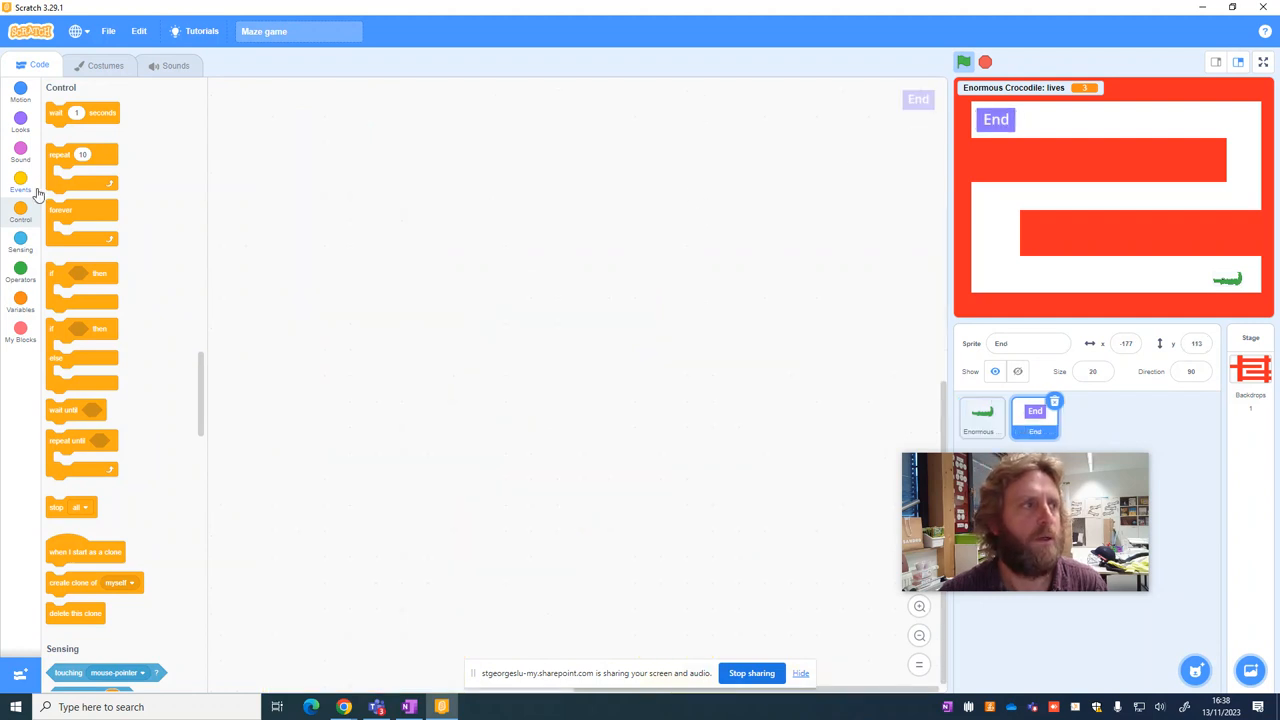
# Step: Start End's script with a green-flag block and a forever loop beneath it
pyautogui.click(18, 188)
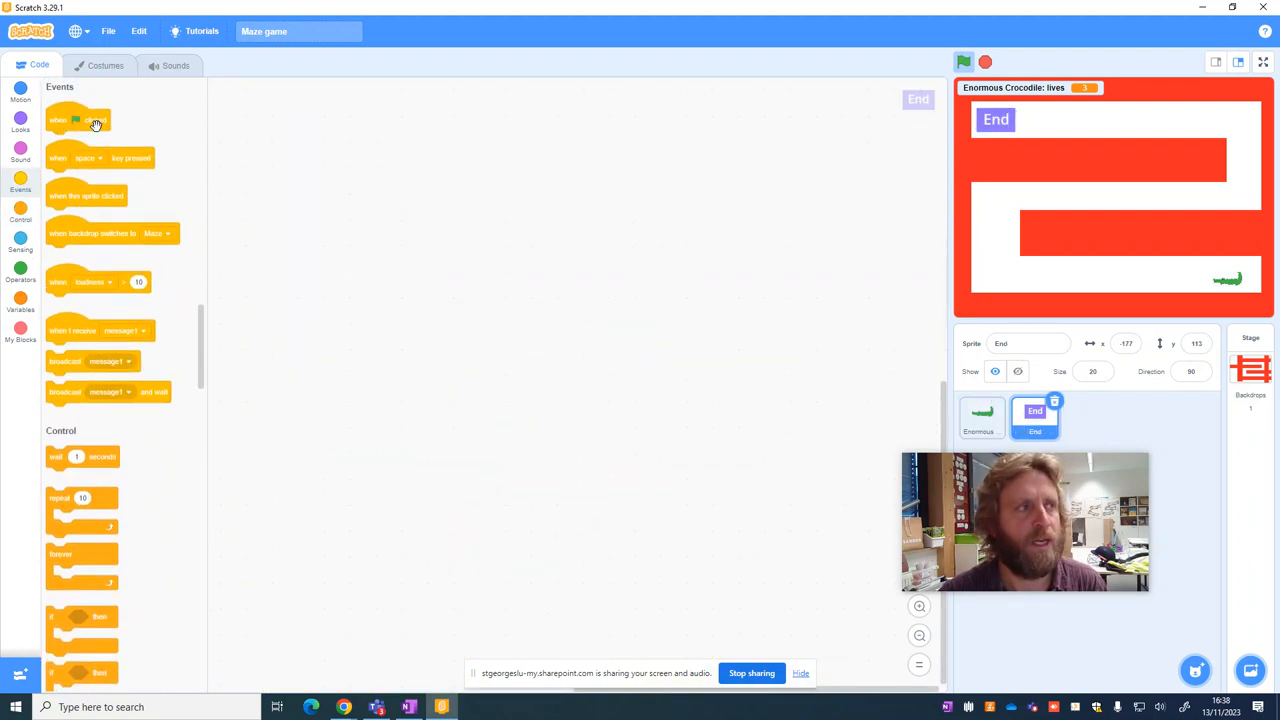
pyautogui.moveTo(96, 122); pyautogui.dragTo(290, 140)
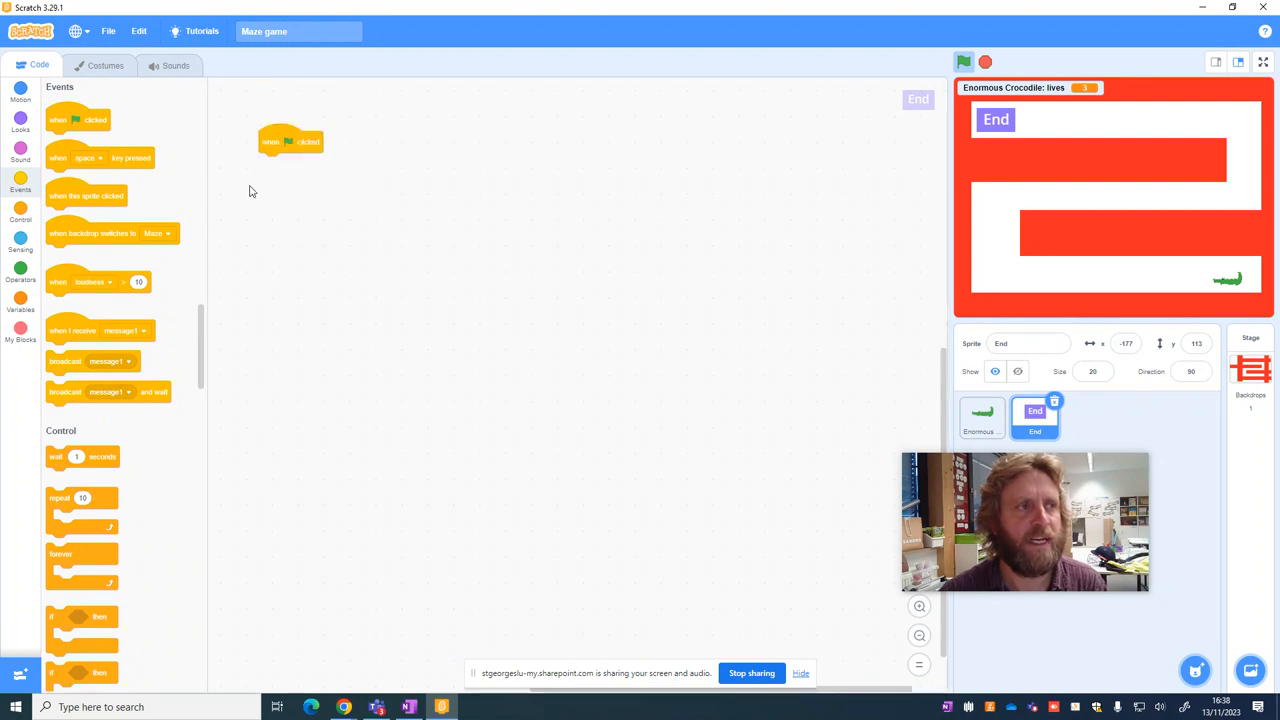
pyautogui.moveTo(290, 140); pyautogui.dragTo(256, 94)
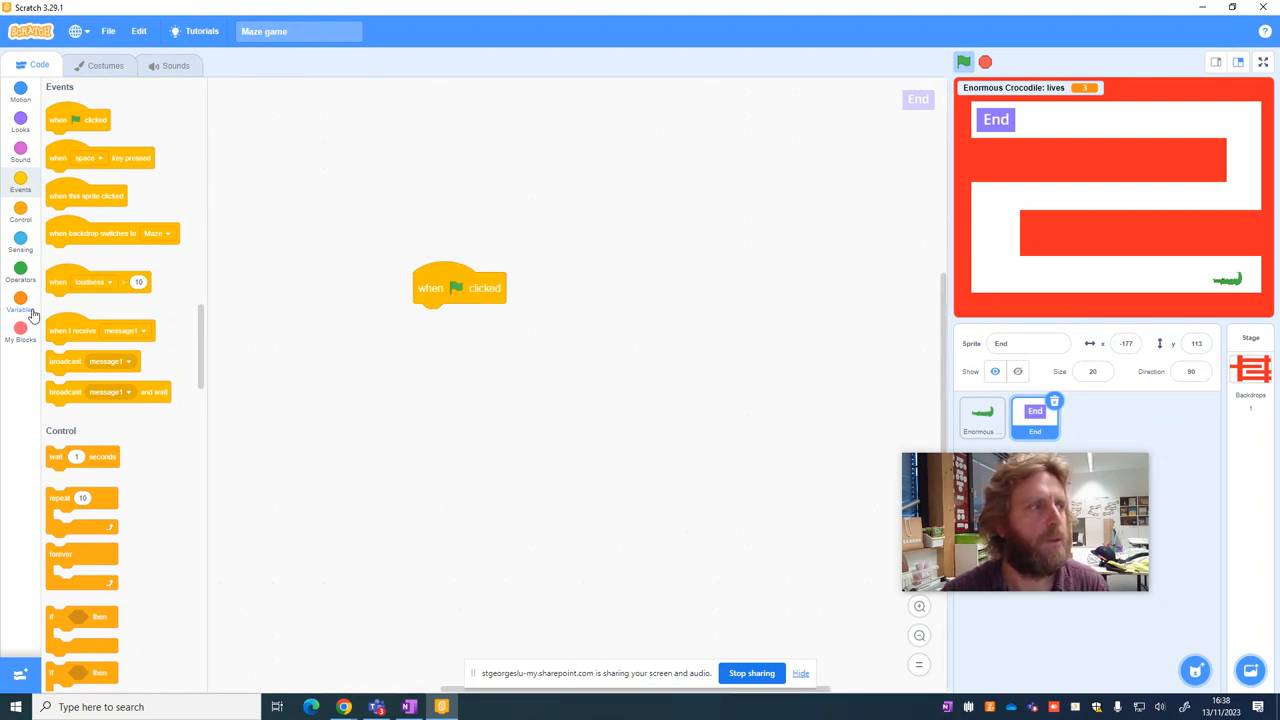
pyautogui.click(20, 218)
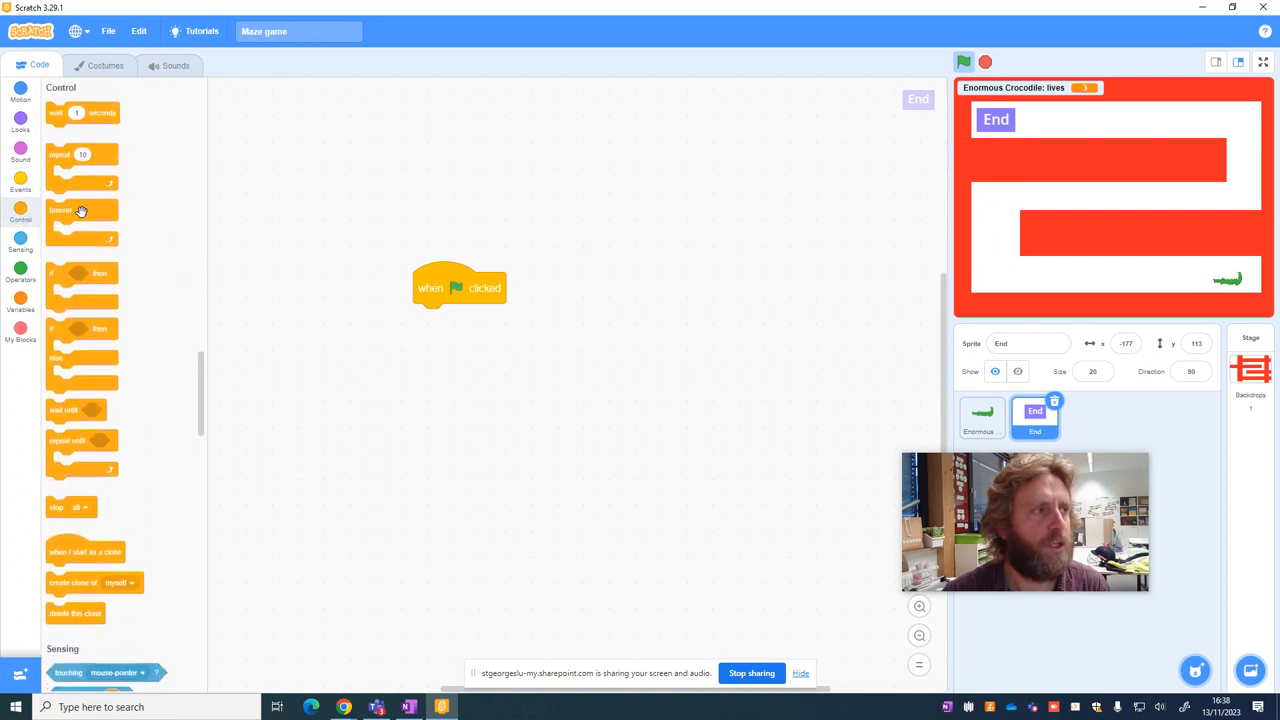
pyautogui.moveTo(82, 210); pyautogui.dragTo(436, 318)
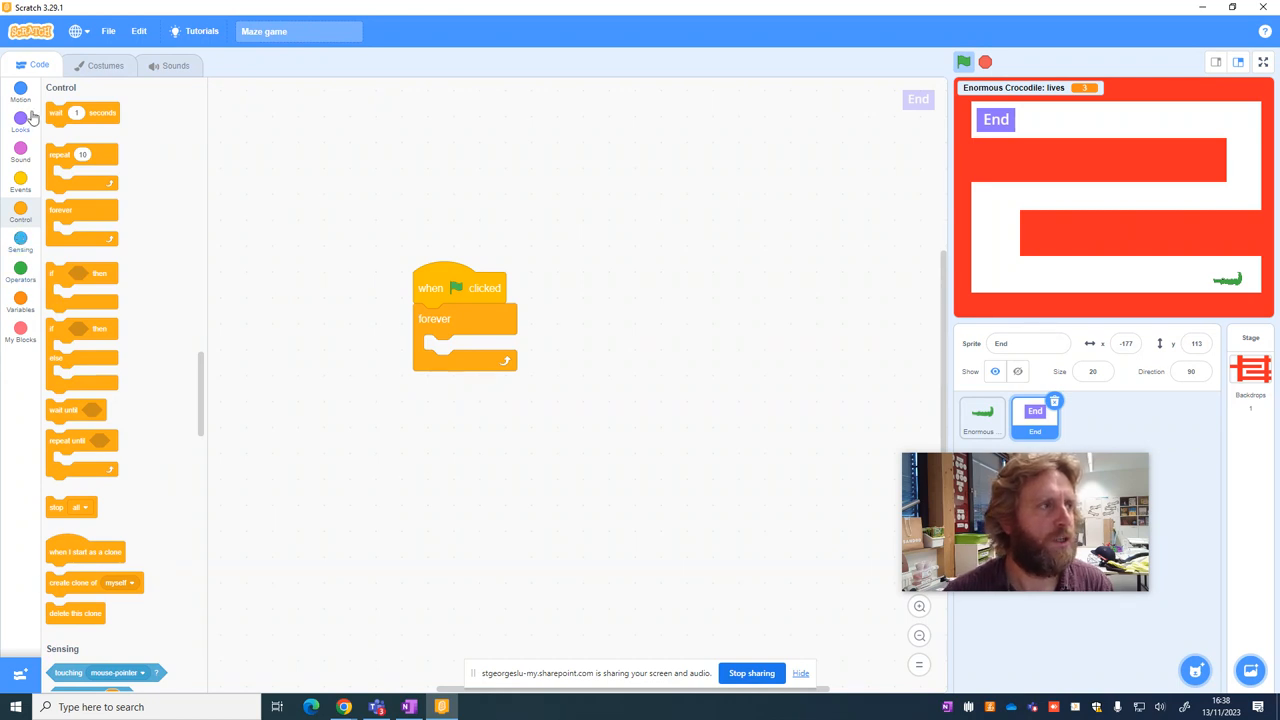
# Step: Inside the loop, go to x -177 y 113, then run the project to check it
pyautogui.click(18, 106)
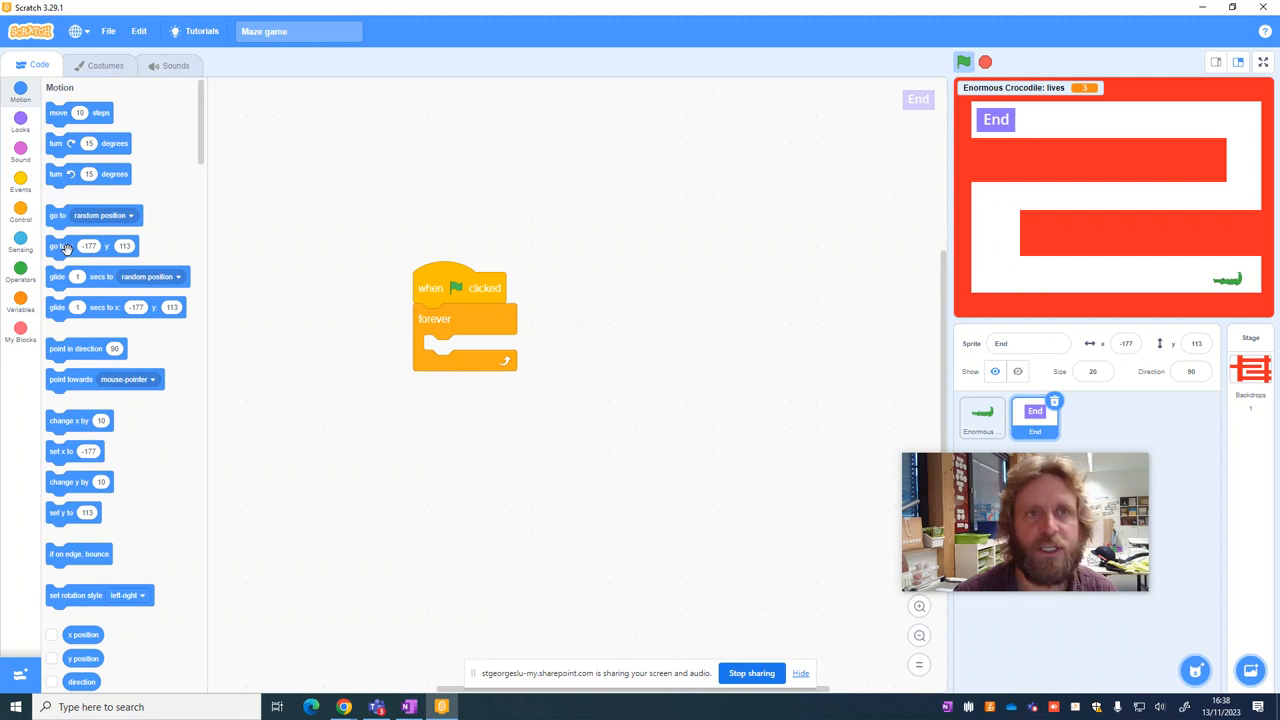
pyautogui.moveTo(60, 246); pyautogui.dragTo(460, 352)
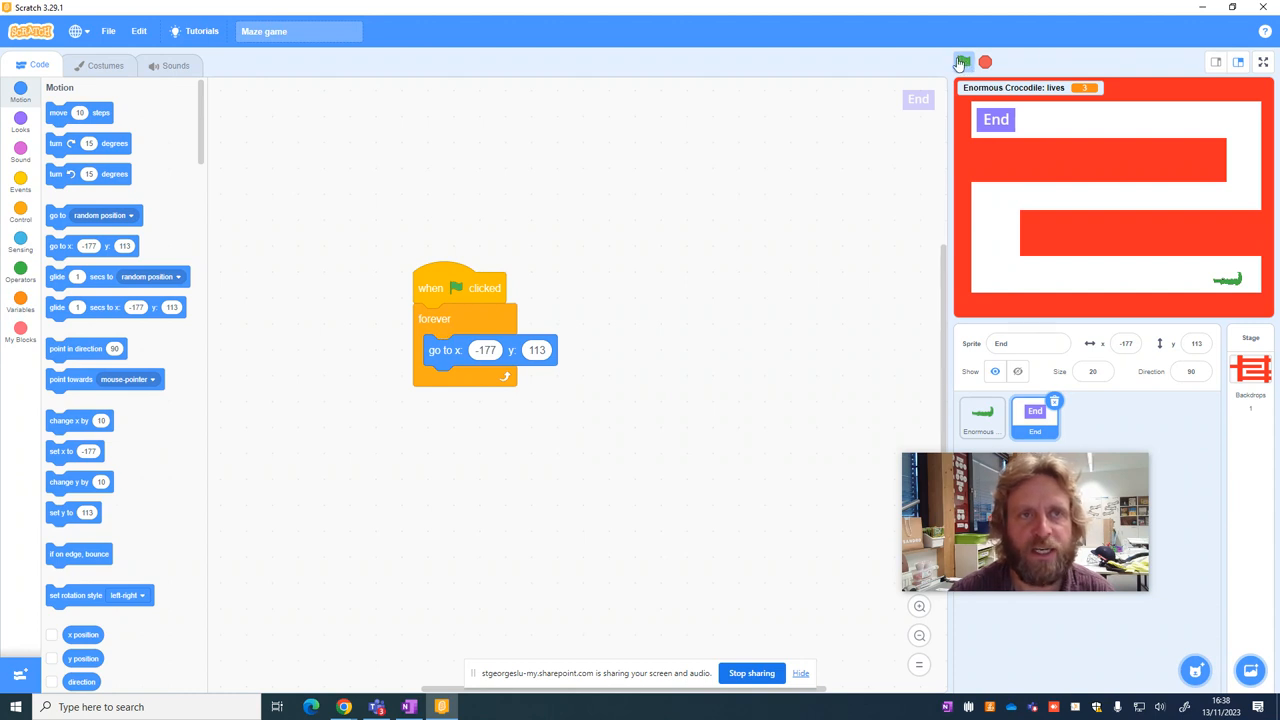
pyautogui.click(966, 62)
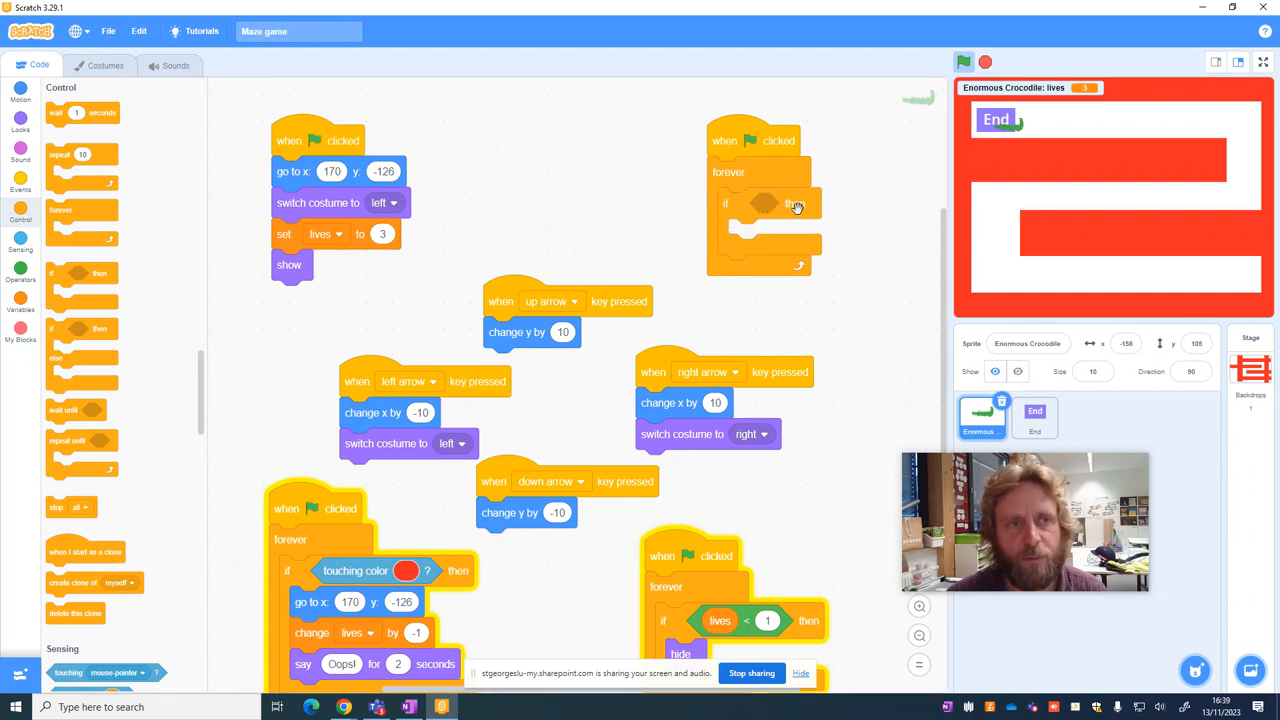
# Step: Drop a 'touching' sensing block into the crocodile's if and set it to check the End sprite
pyautogui.click(16, 238)
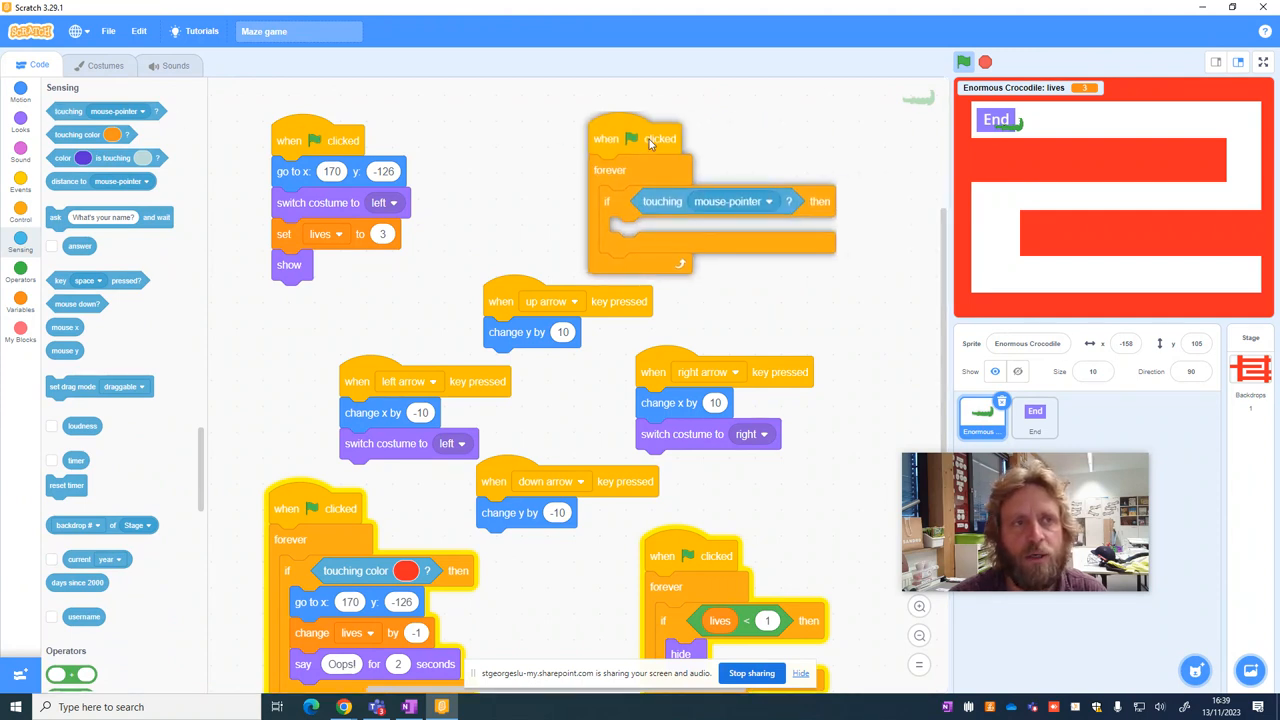
pyautogui.click(1034, 414)
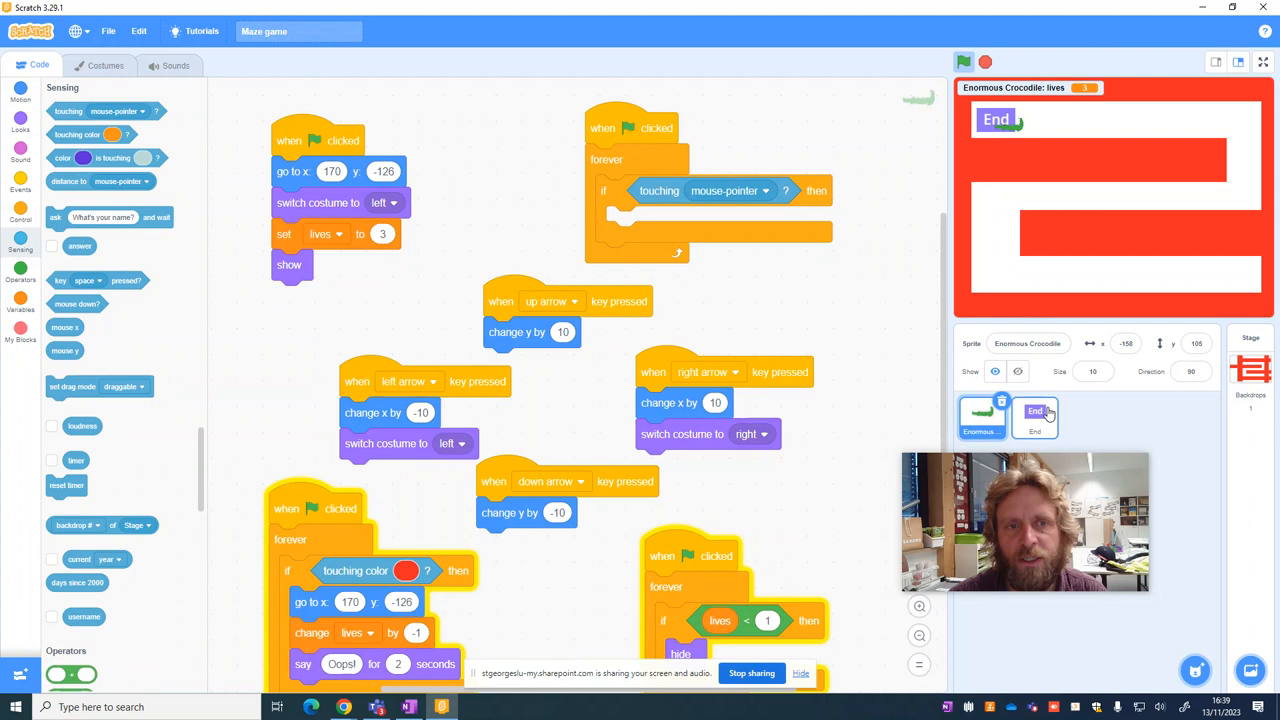
pyautogui.click(728, 190)
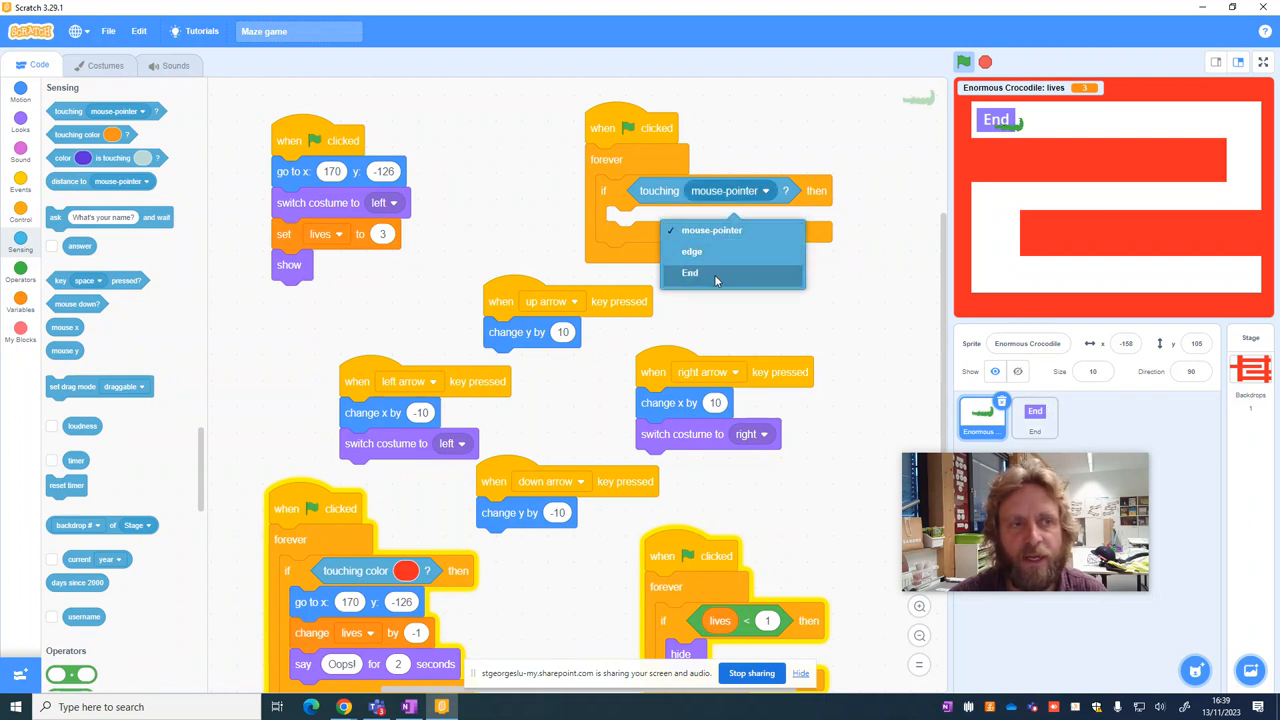
pyautogui.click(690, 272)
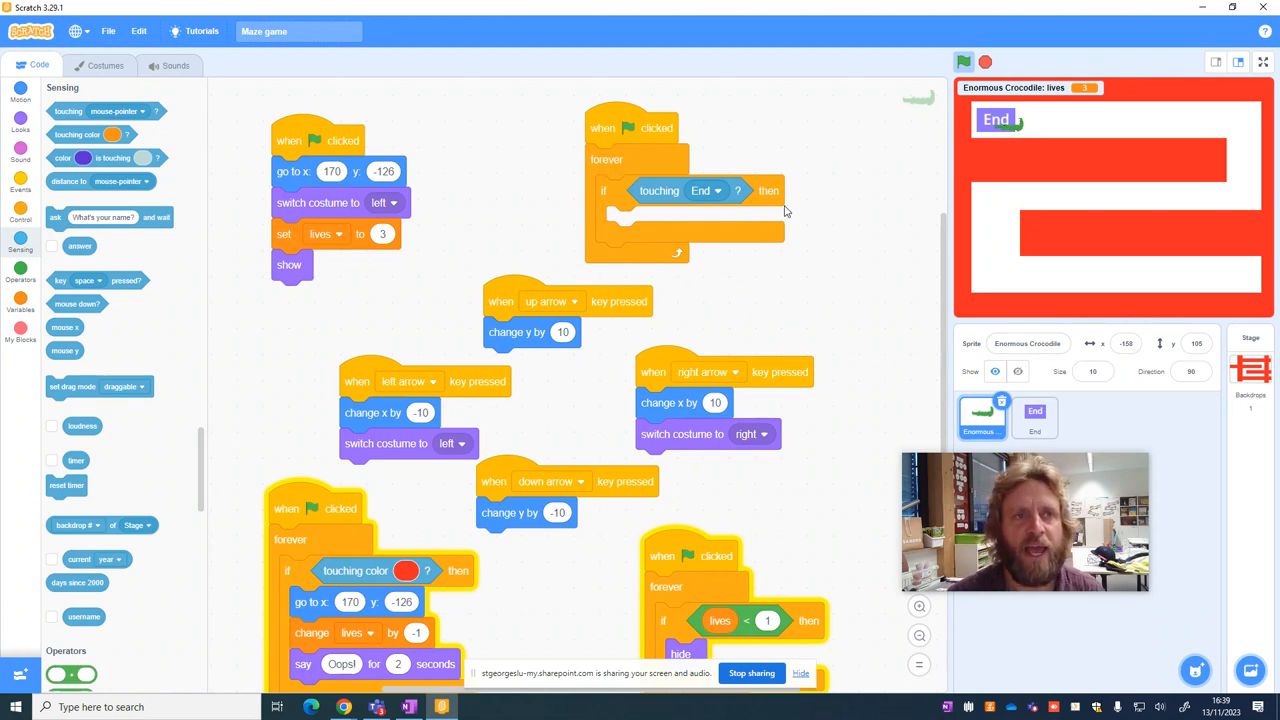
pyautogui.moveTo(668, 232)
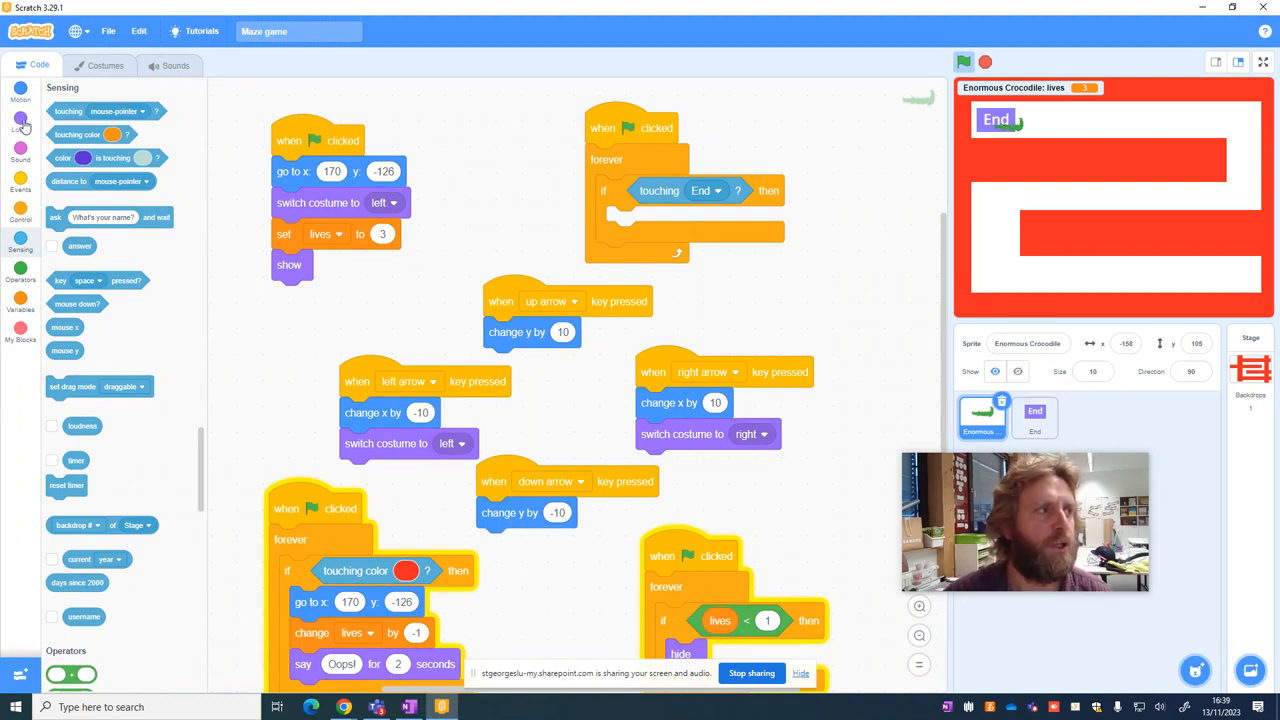
# Step: Inside the if, say 'I got there' for 2 seconds and then hide the crocodile
pyautogui.click(20, 128)
pyautogui.write('I got there')
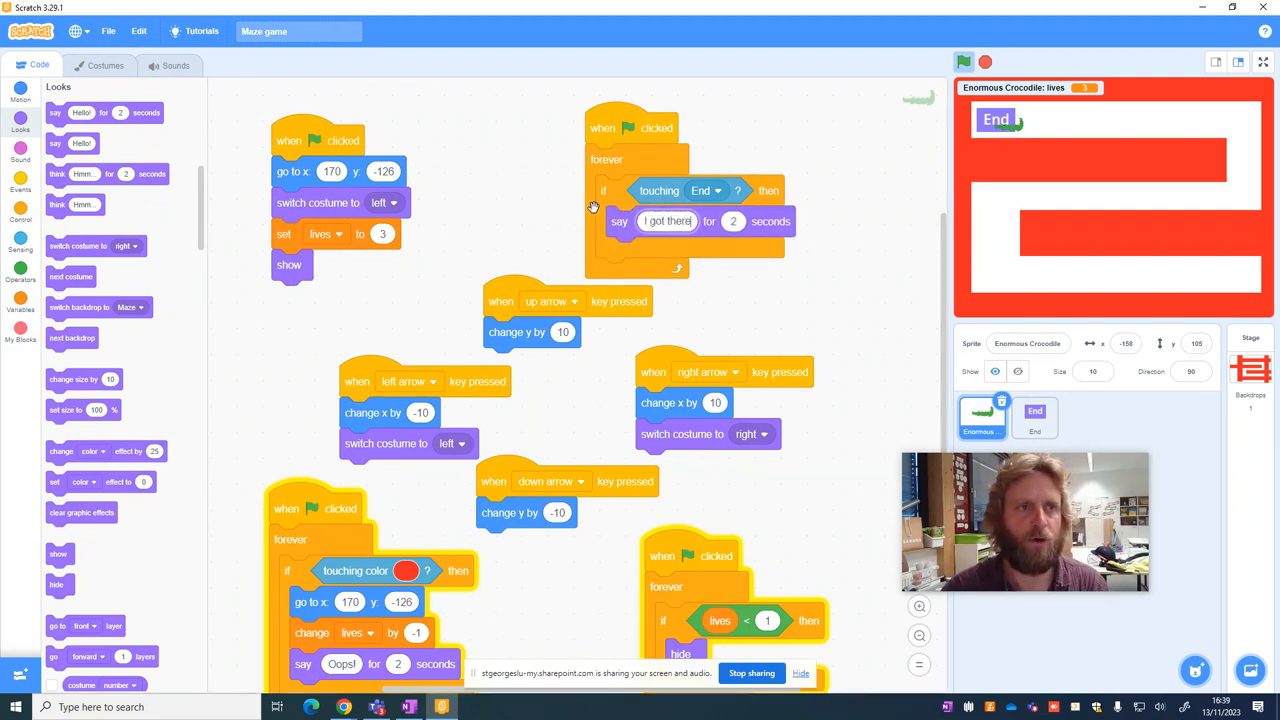
pyautogui.moveTo(192, 200)
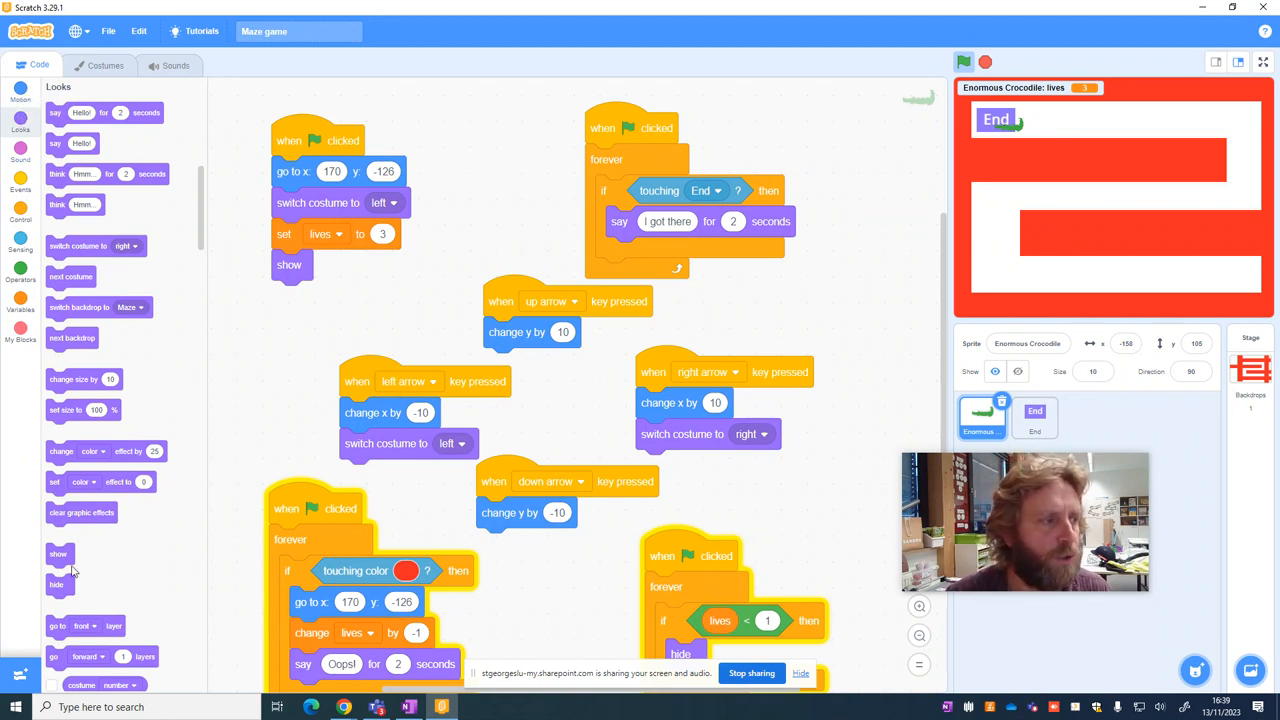
pyautogui.scroll(-3)
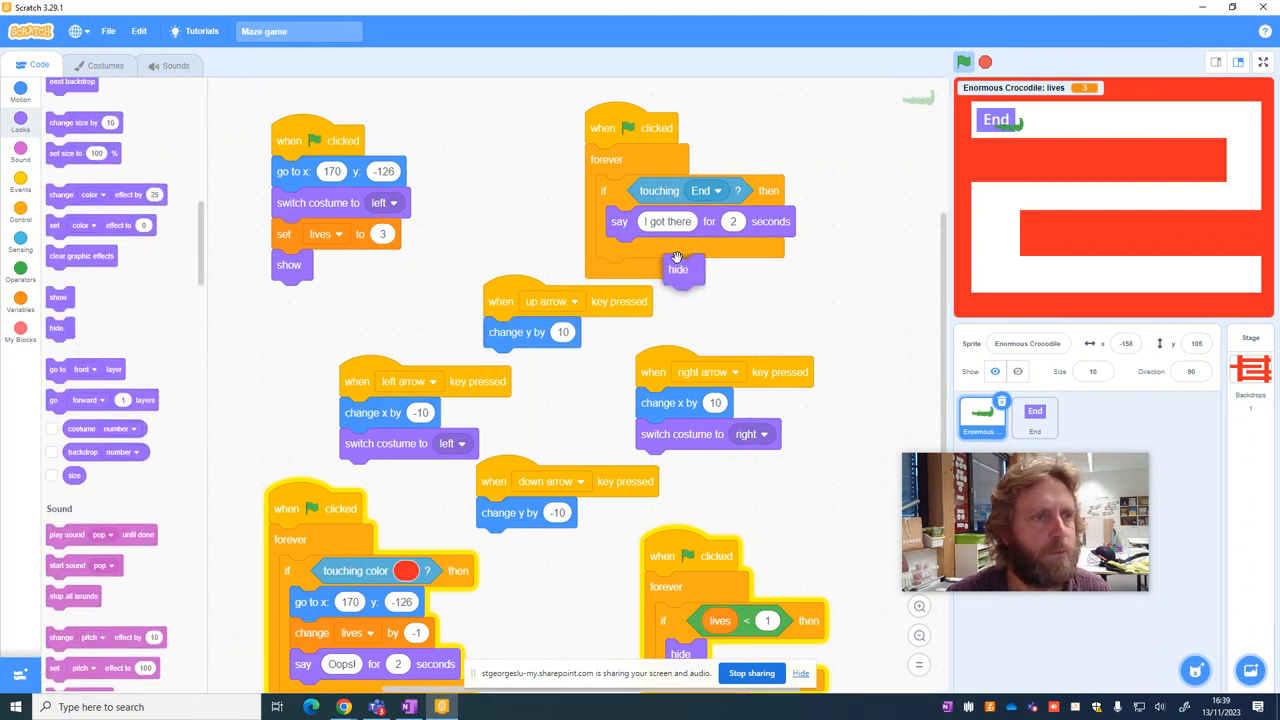
pyautogui.click(964, 62)
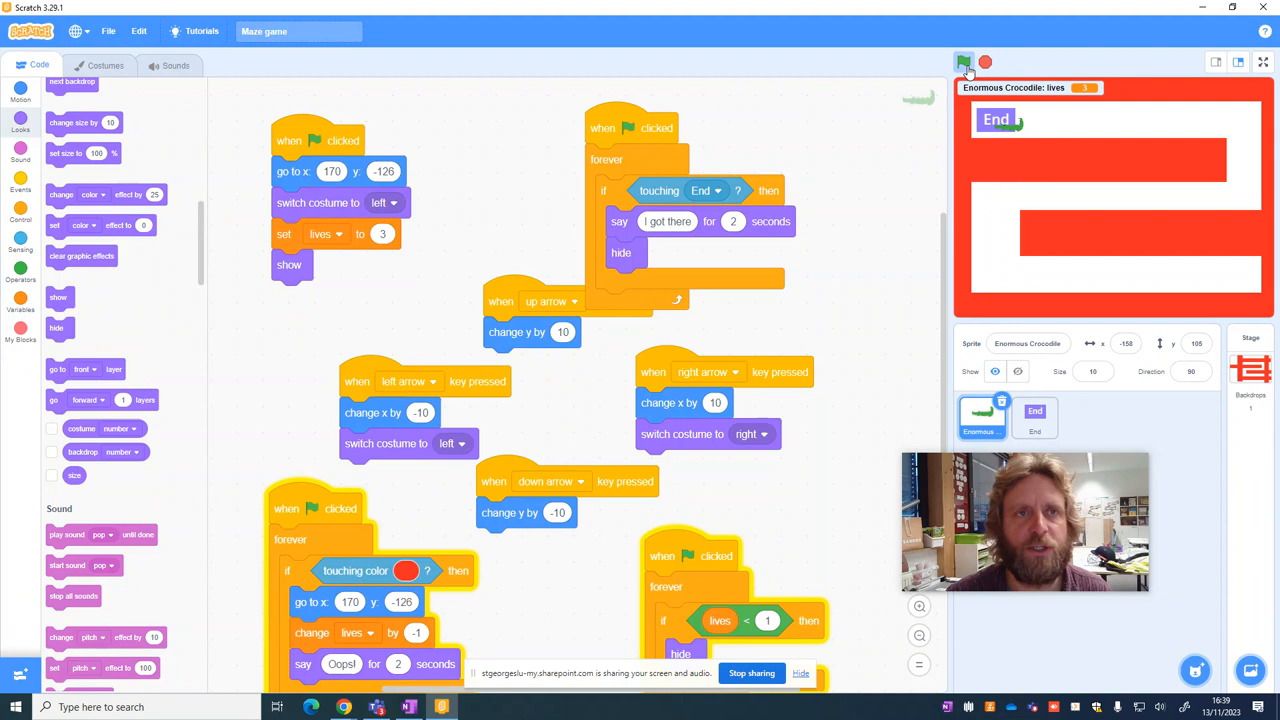
# Step: Run the game so the crocodile reaches End, speaks and disappears
pyautogui.click(964, 62)
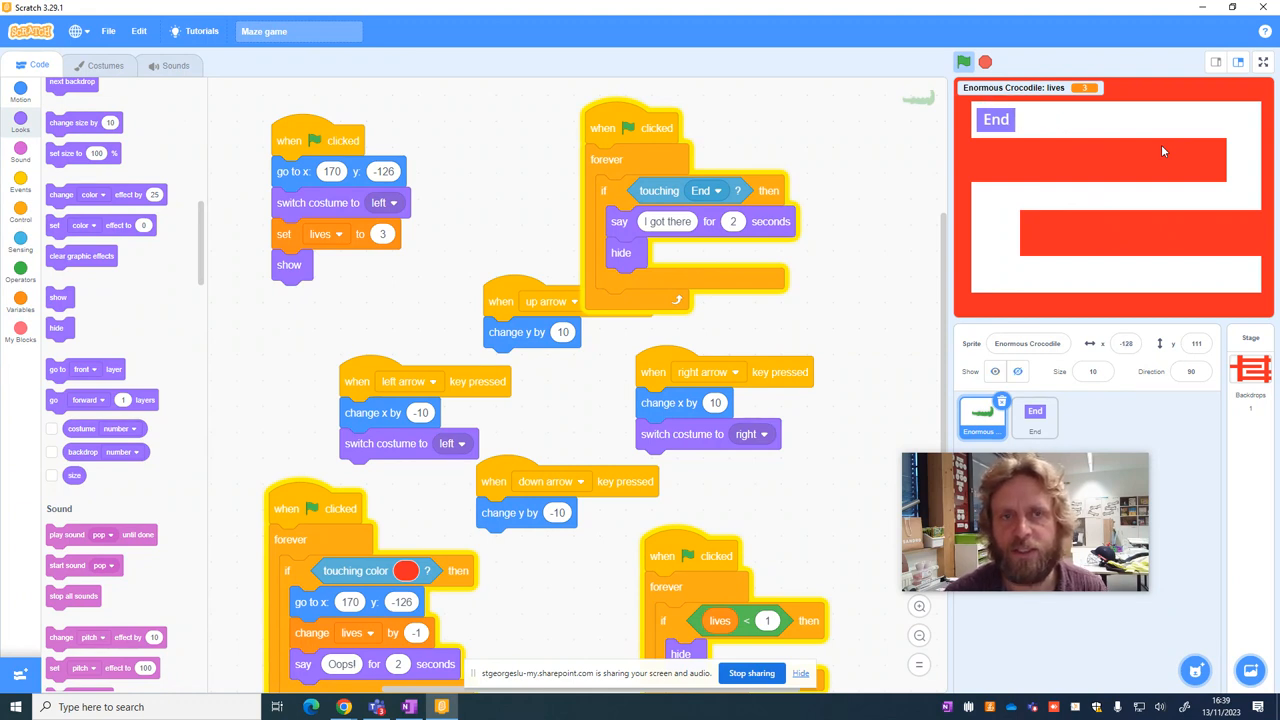
pyautogui.moveTo(720, 310)
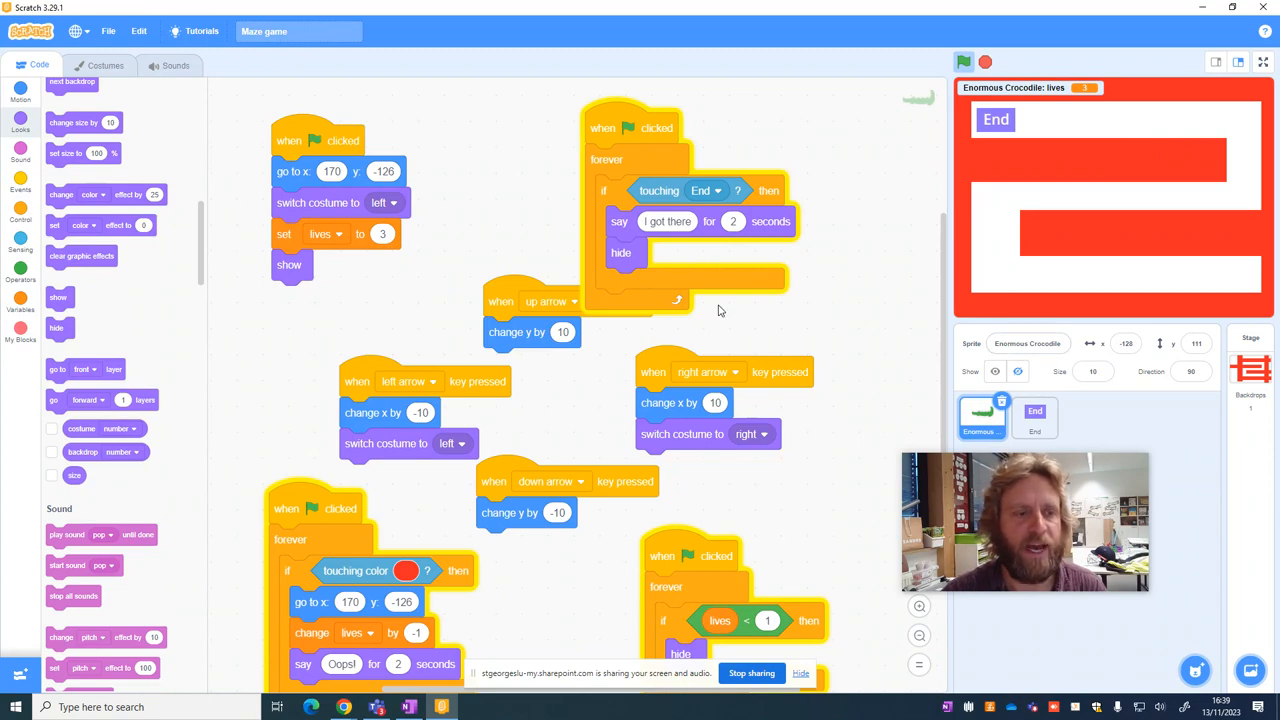